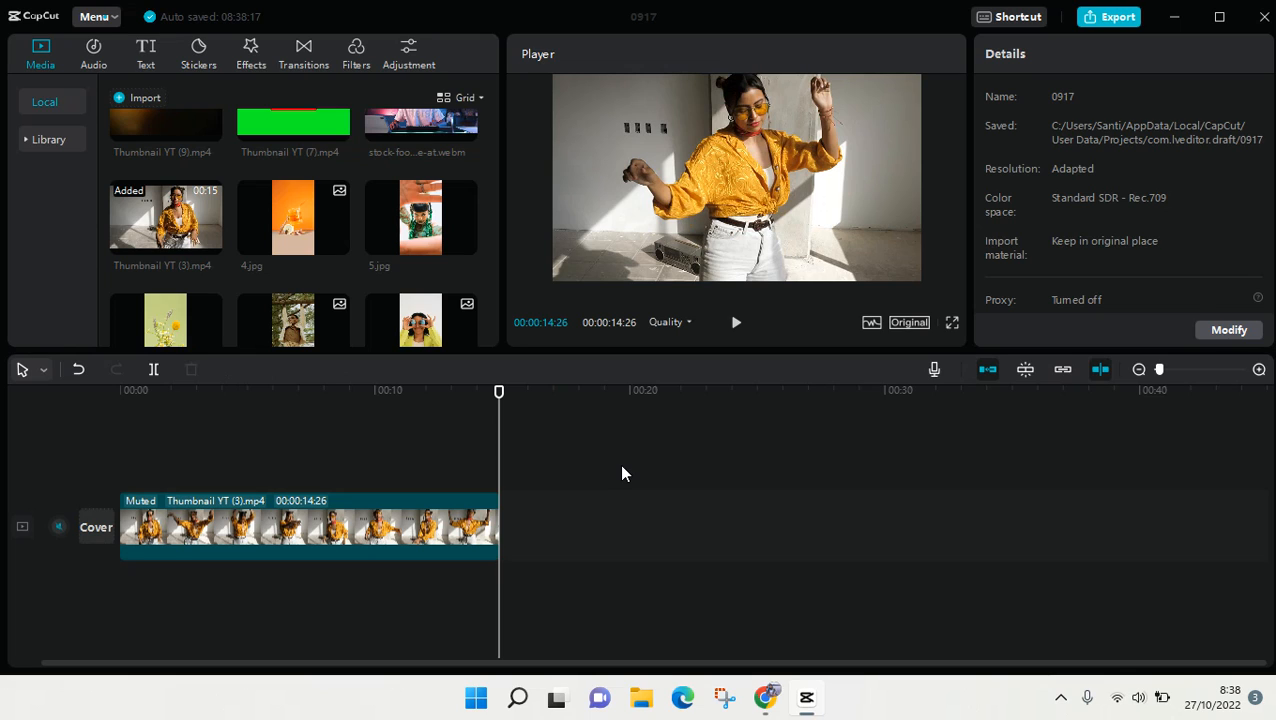
# Step: Move the playhead back to 00:00:00:00 at the start of the clip
pyautogui.click(612, 470)
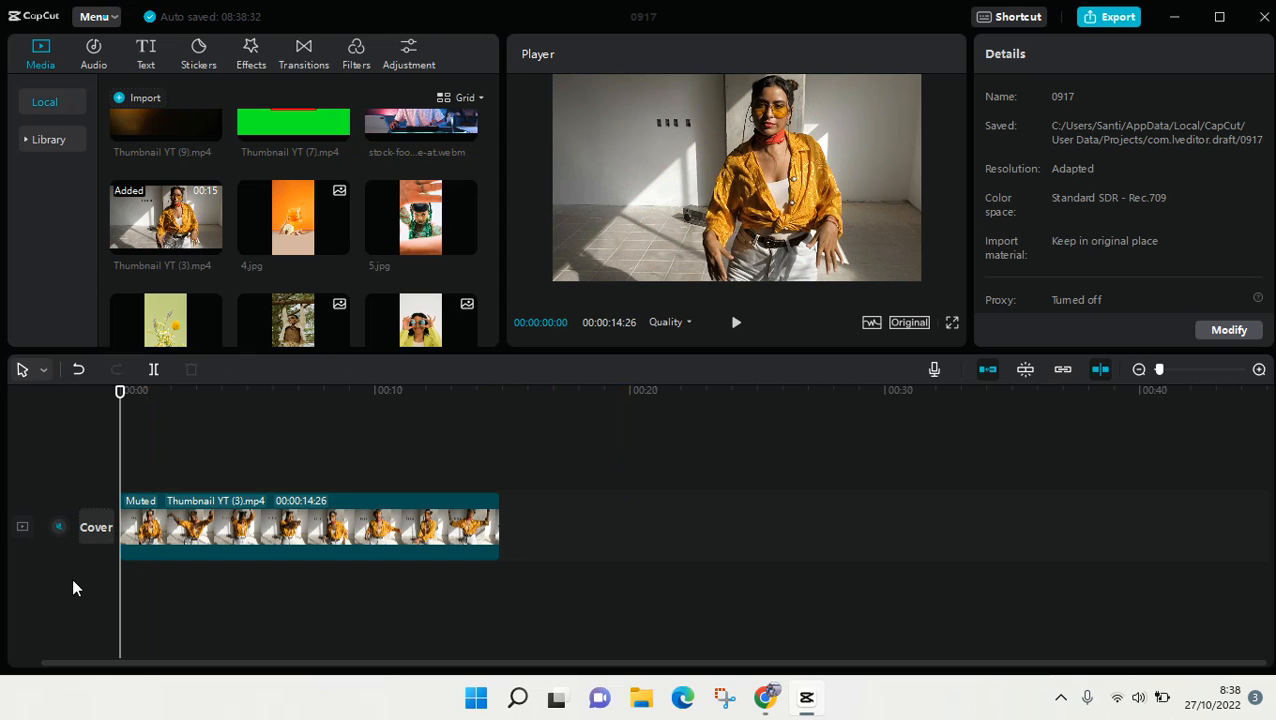
pyautogui.moveTo(324, 536)
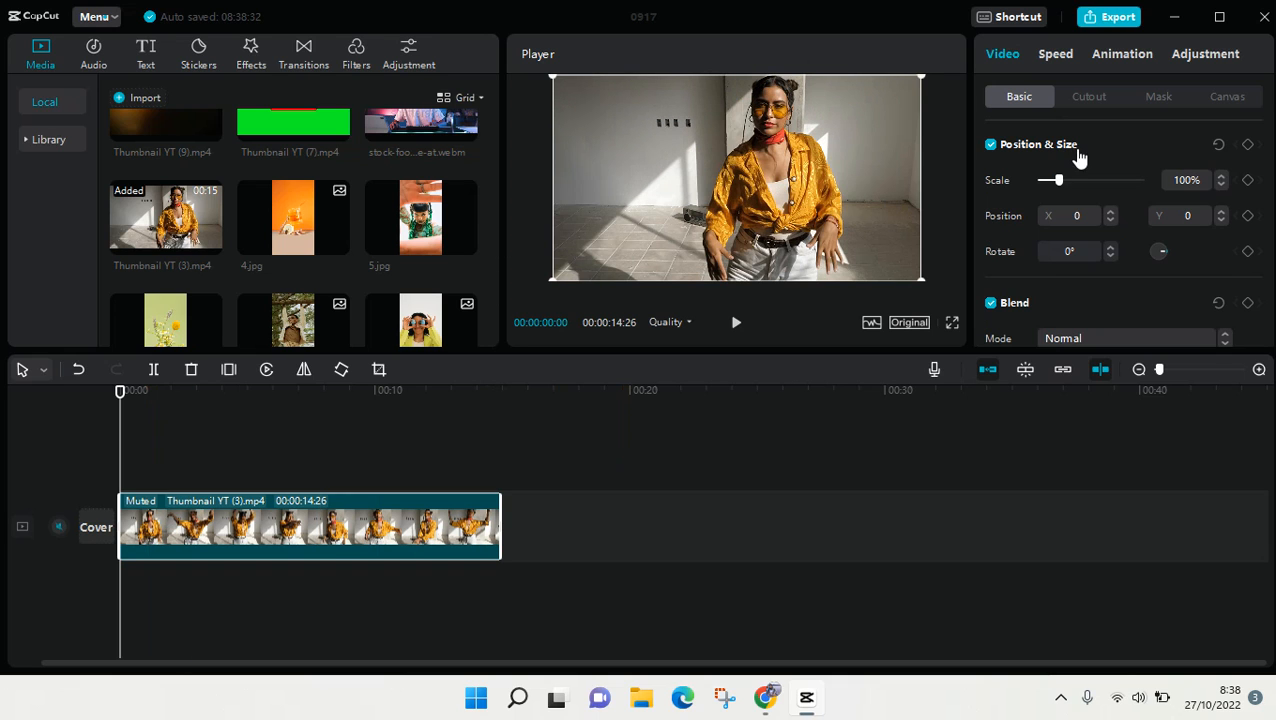
pyautogui.moveTo(1080, 160)
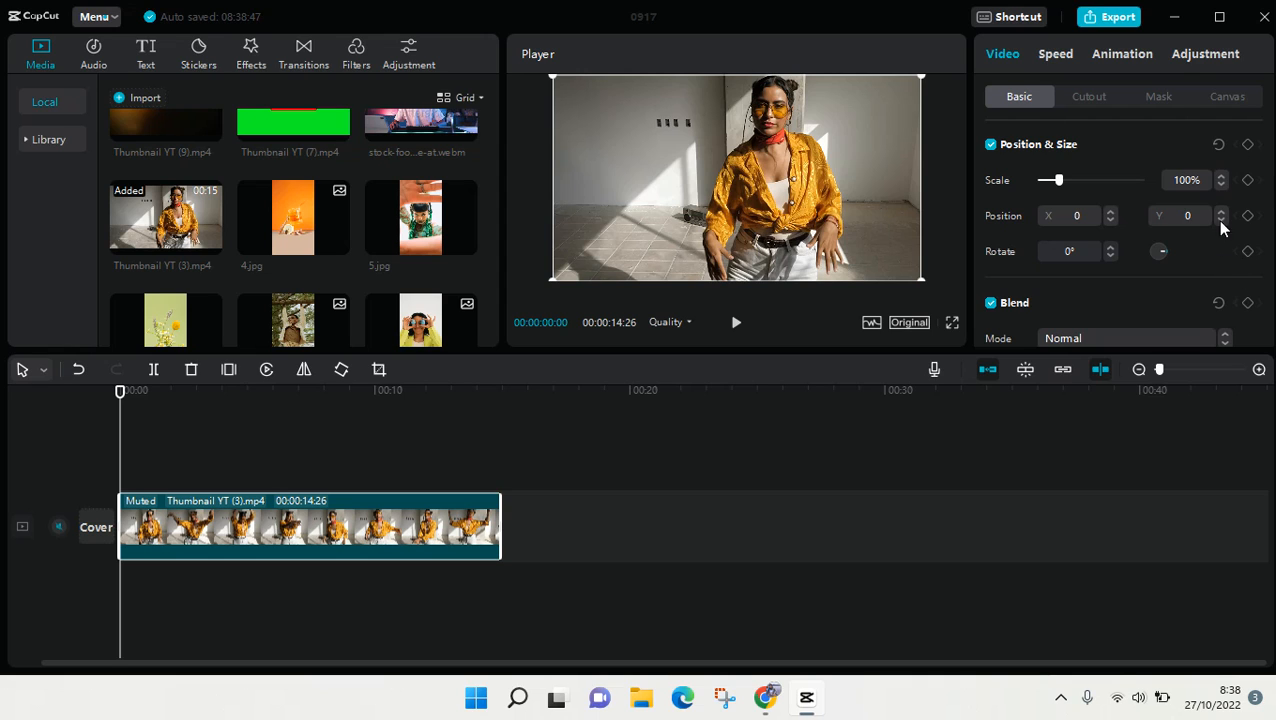
pyautogui.moveTo(1252, 198)
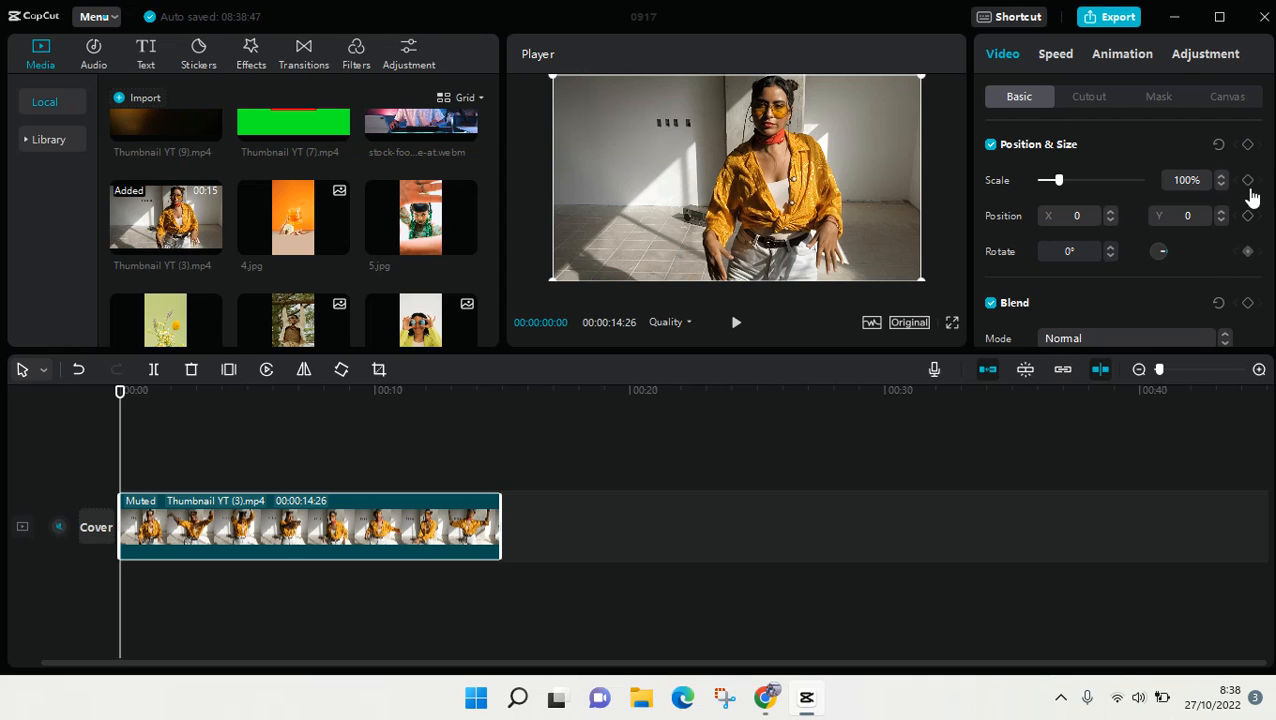
pyautogui.moveTo(1224, 304)
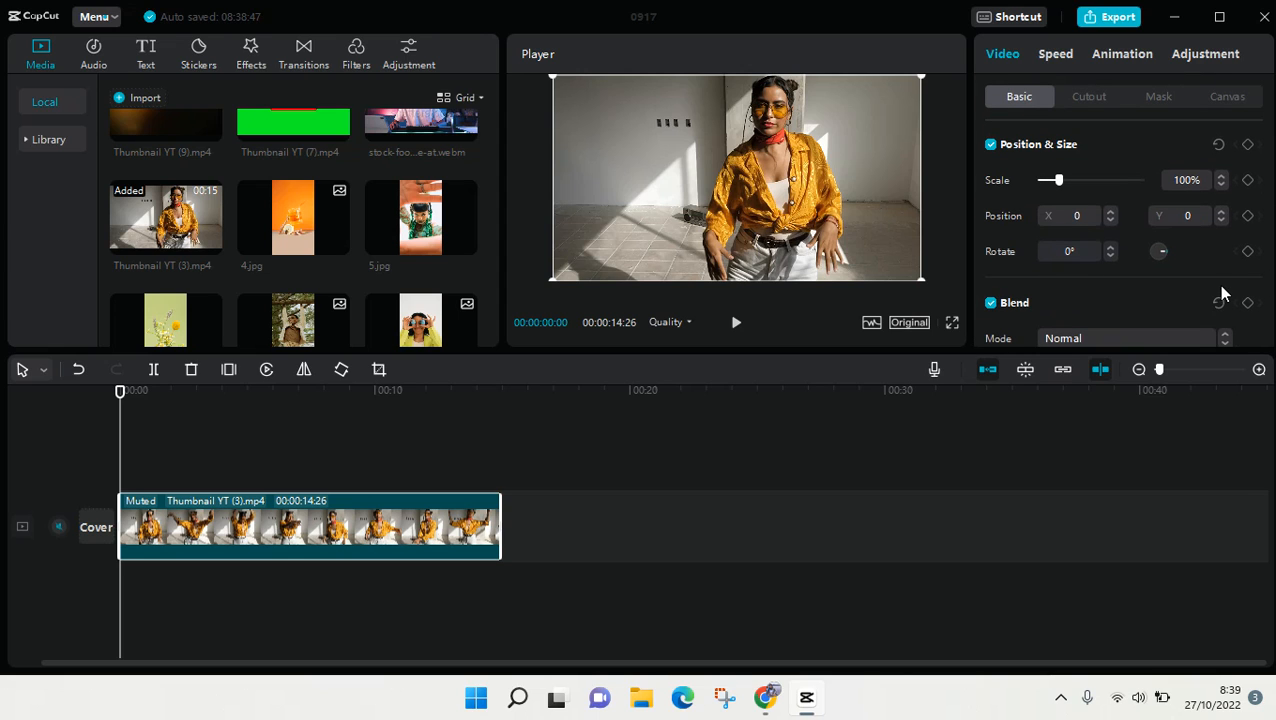
pyautogui.moveTo(1180, 256)
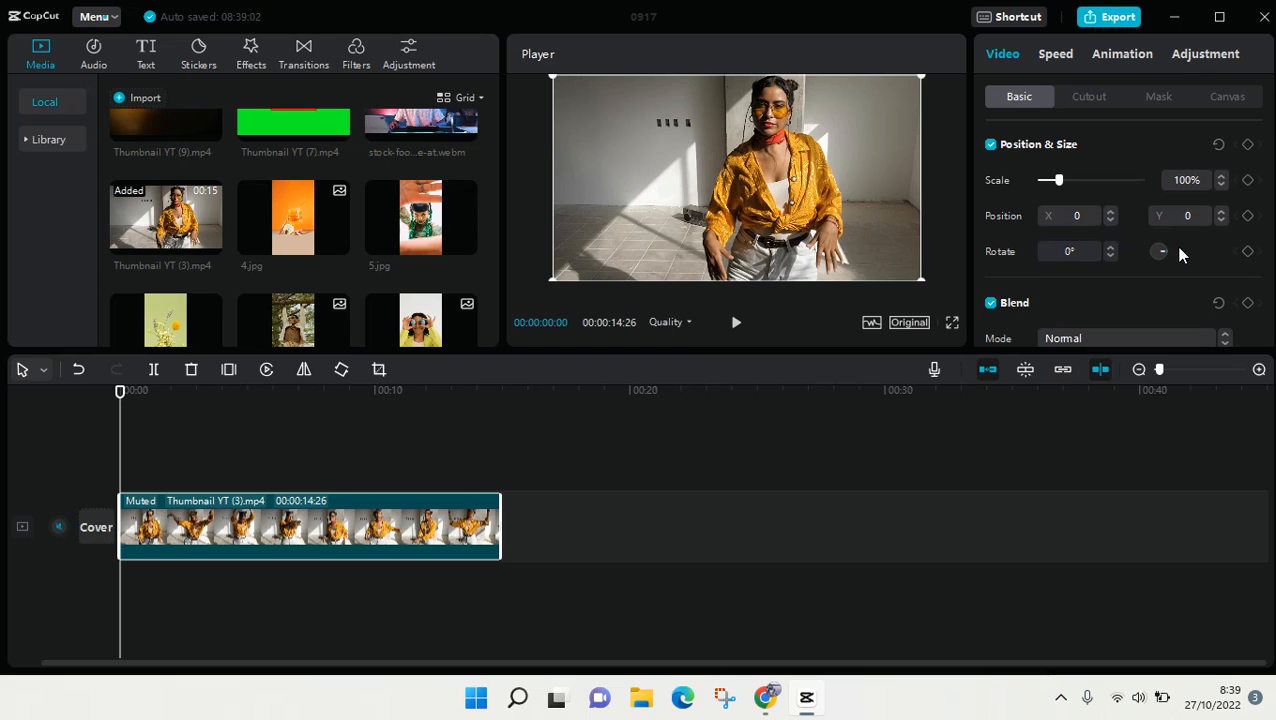
pyautogui.moveTo(1050, 170)
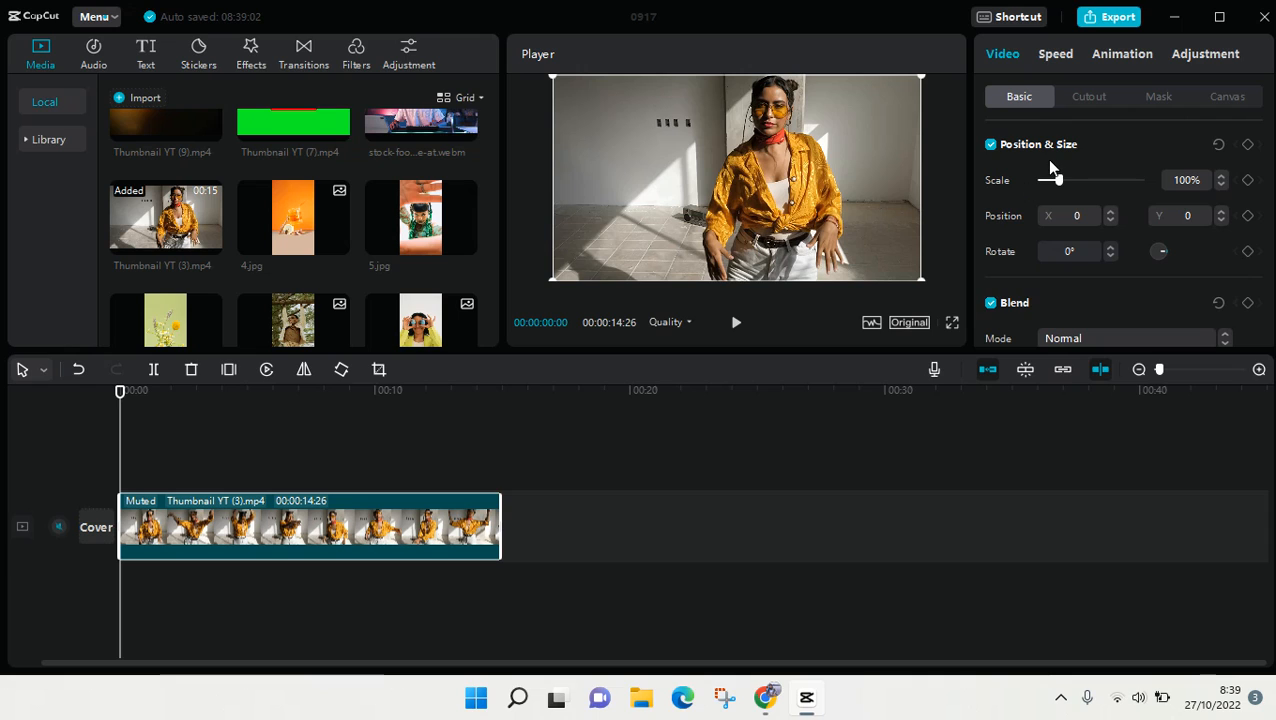
pyautogui.scroll(-3)
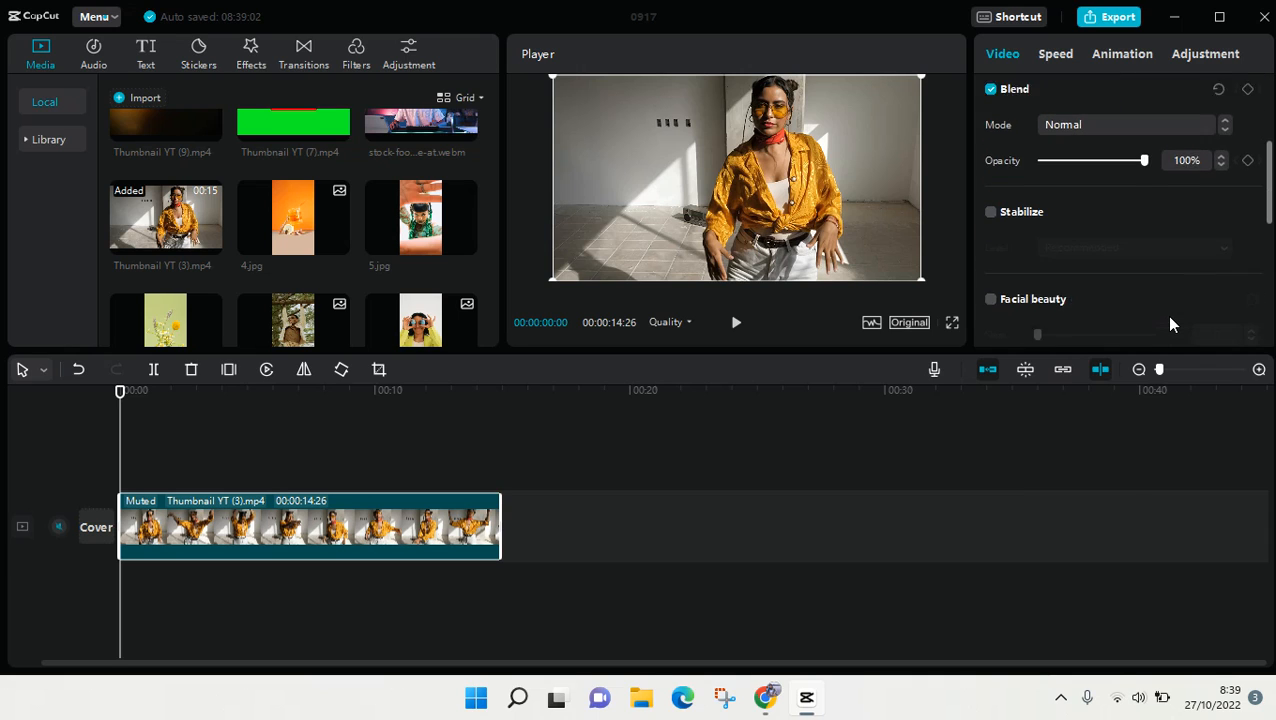
pyautogui.scroll(-3)
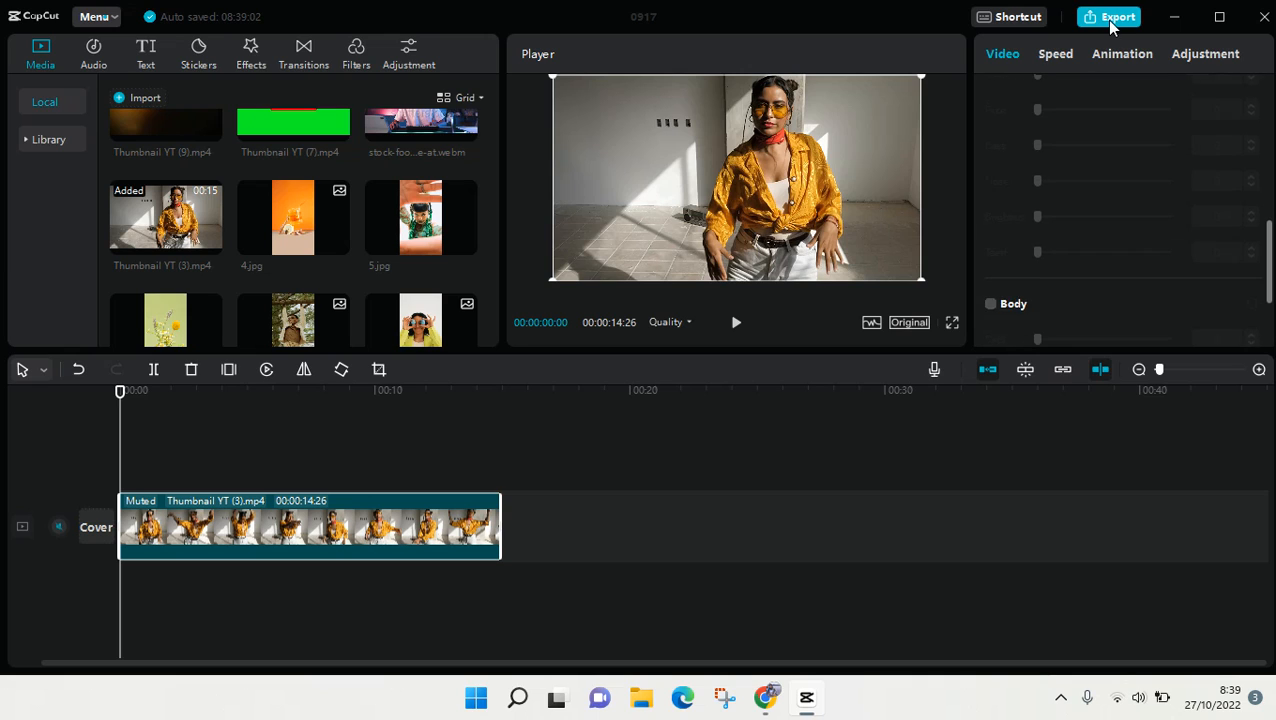
pyautogui.click(1120, 52)
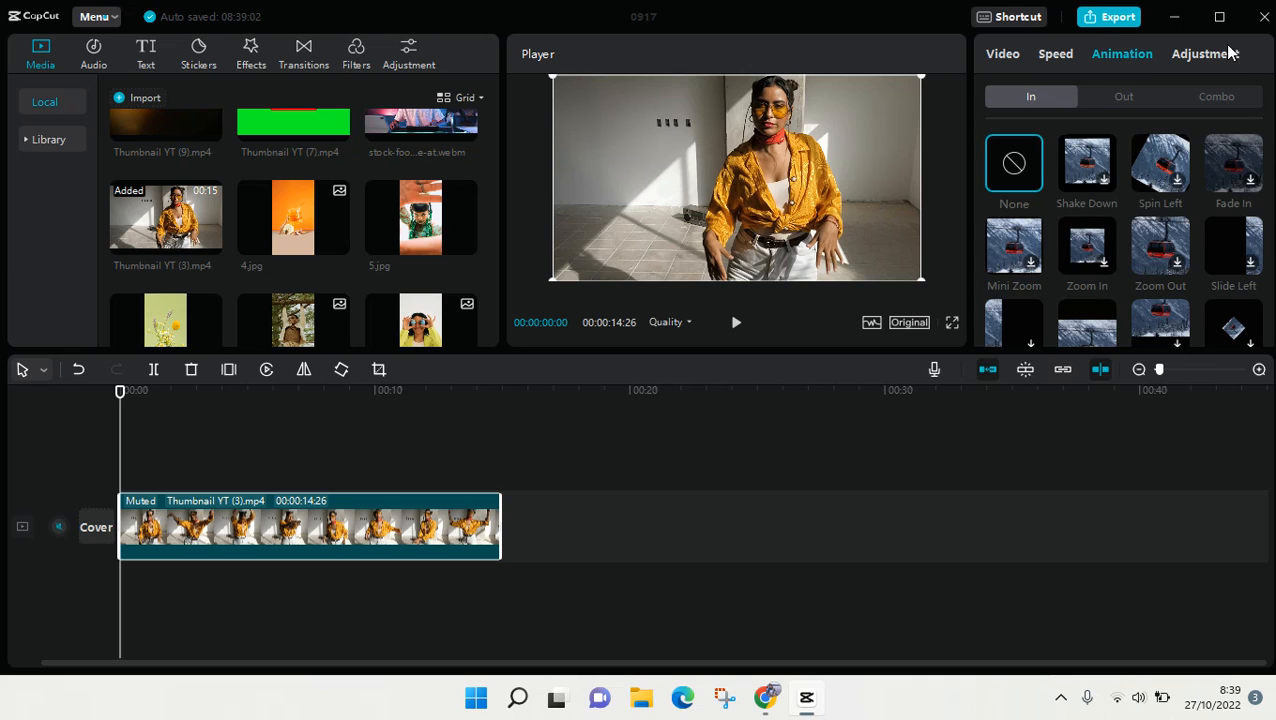
pyautogui.click(1204, 52)
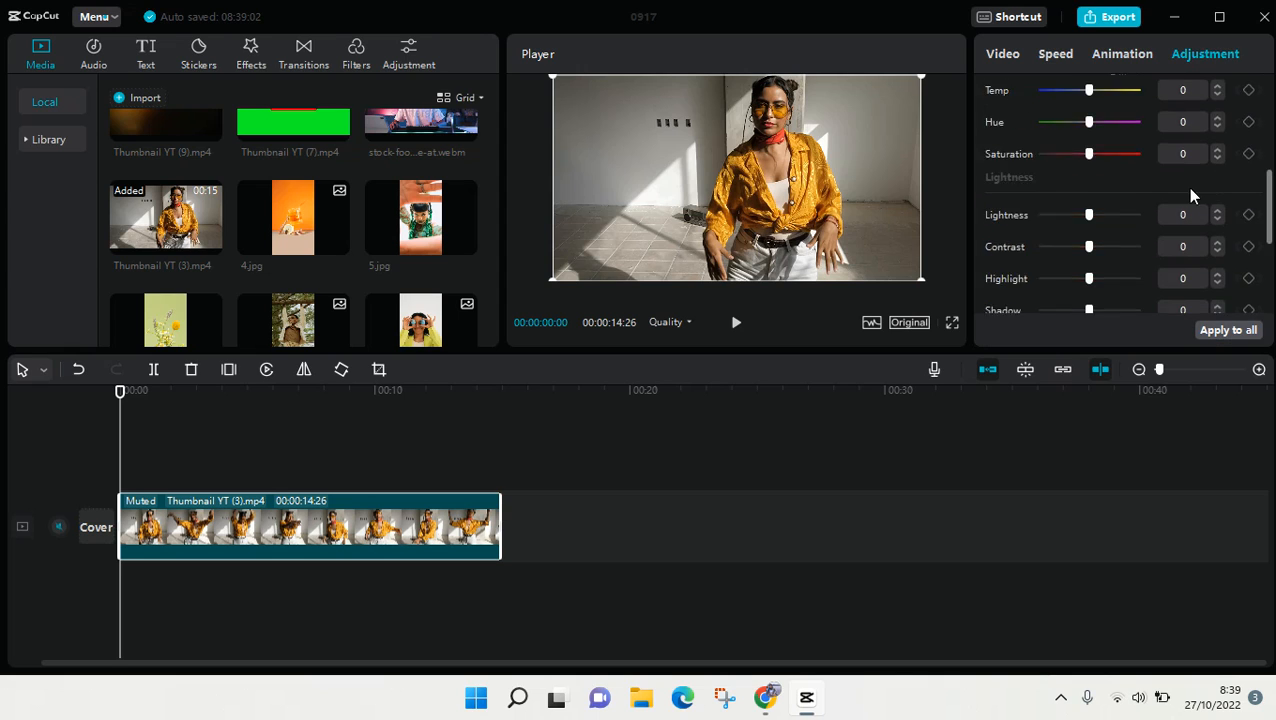
pyautogui.scroll(-3)
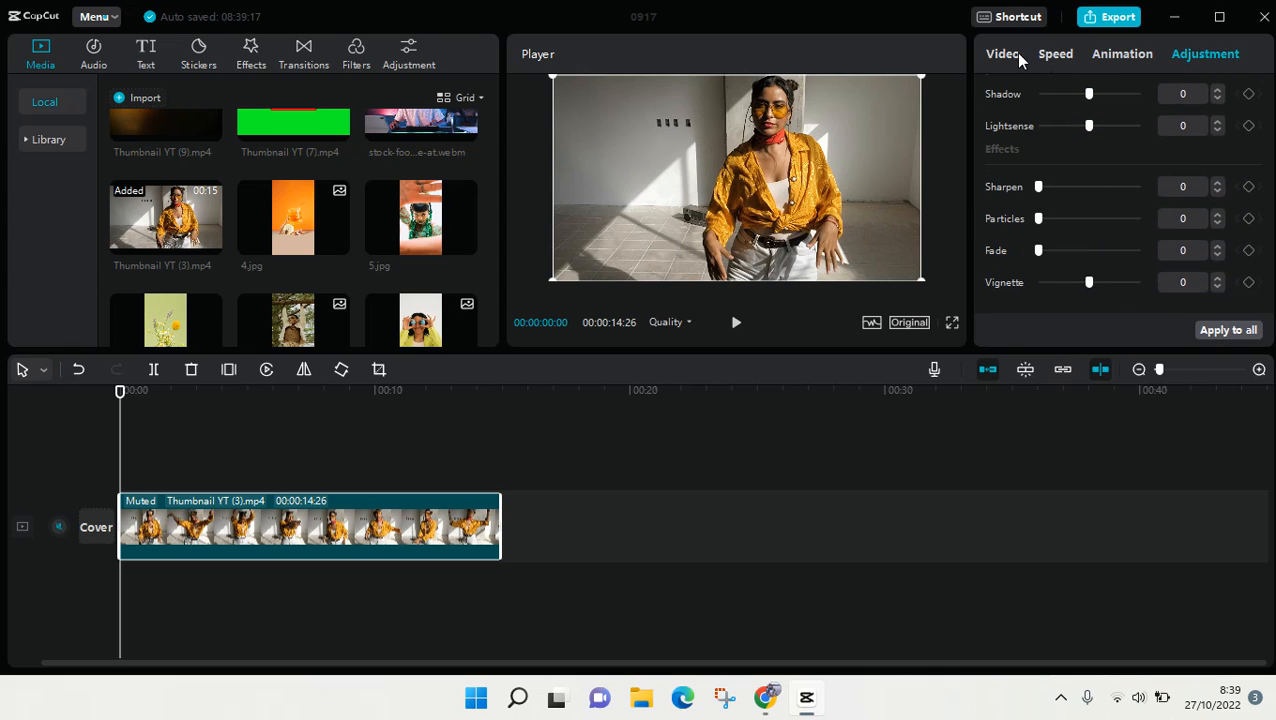
pyautogui.click(1002, 52)
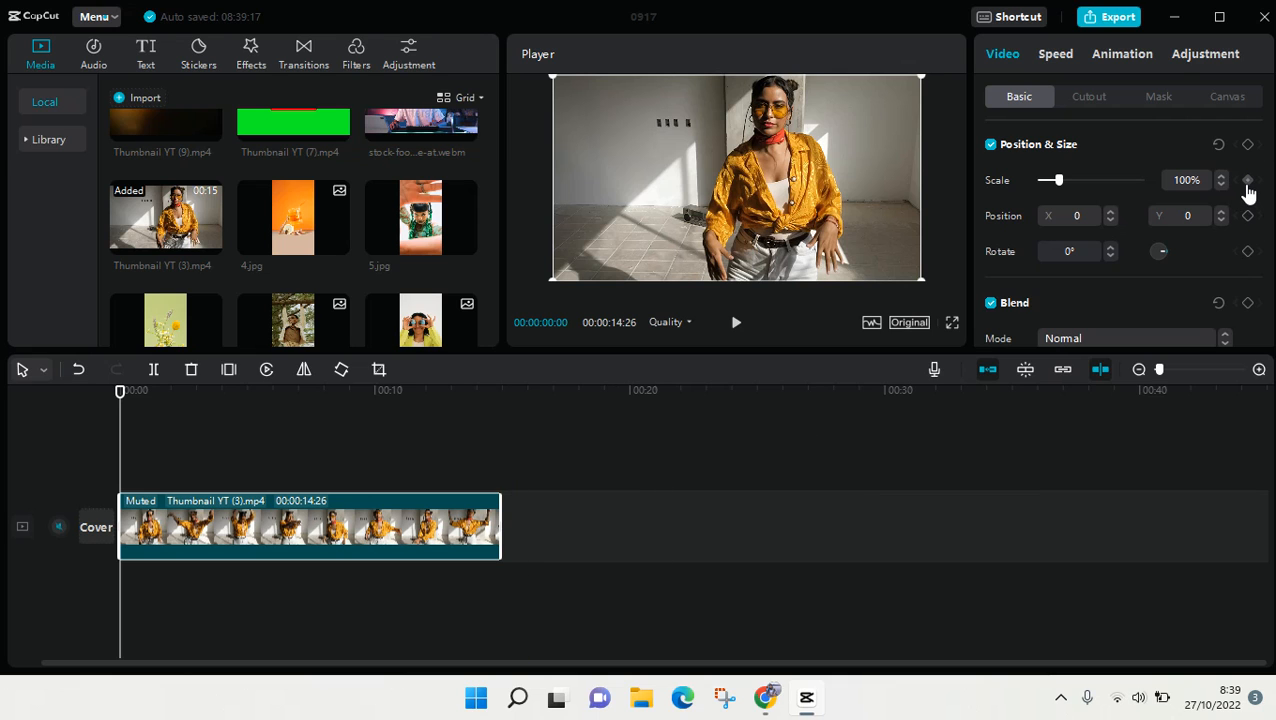
# Step: Add a scale keyframe and try the clip at 161% then 74% scale
pyautogui.click(736, 322)
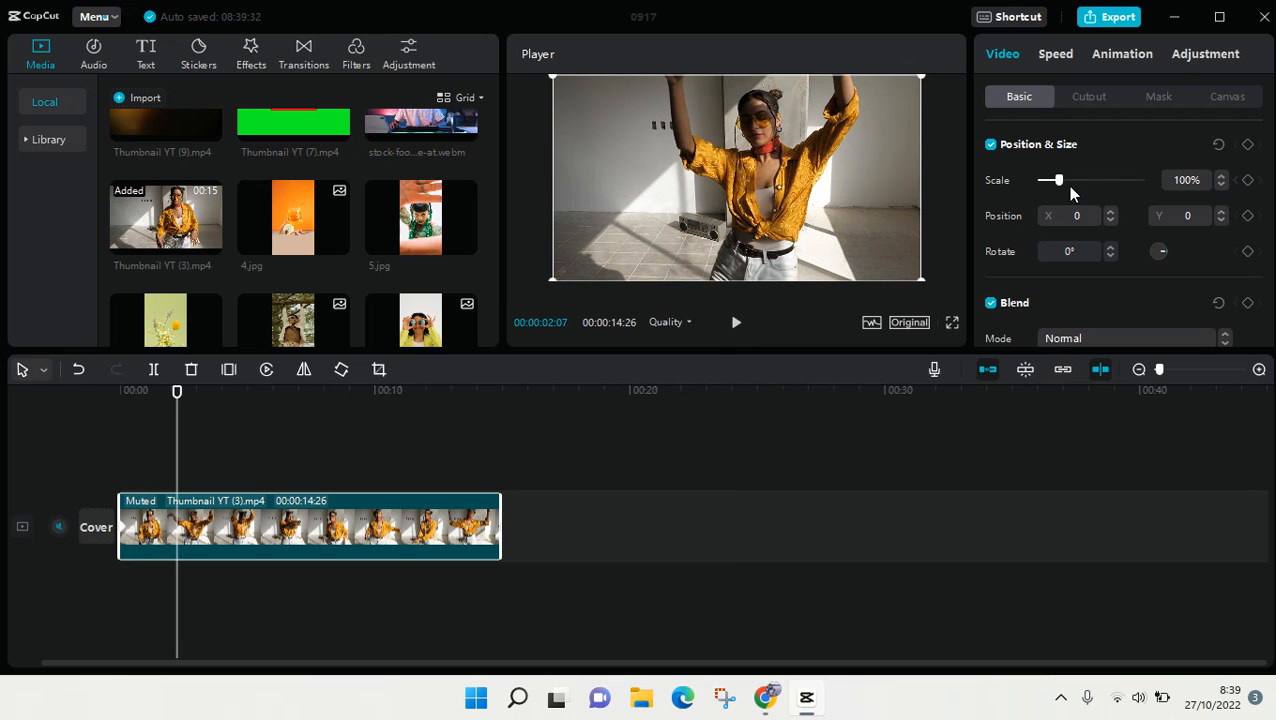
pyautogui.moveTo(1072, 186)
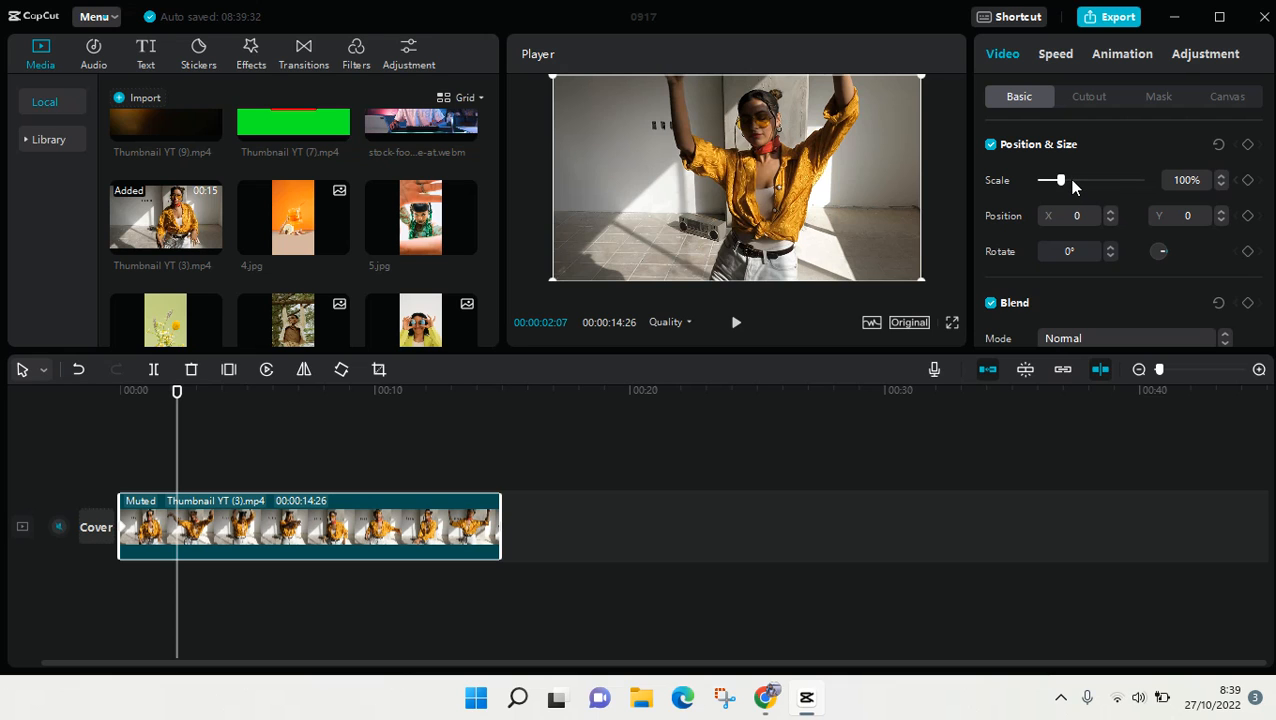
pyautogui.moveTo(1056, 180); pyautogui.dragTo(1072, 180)
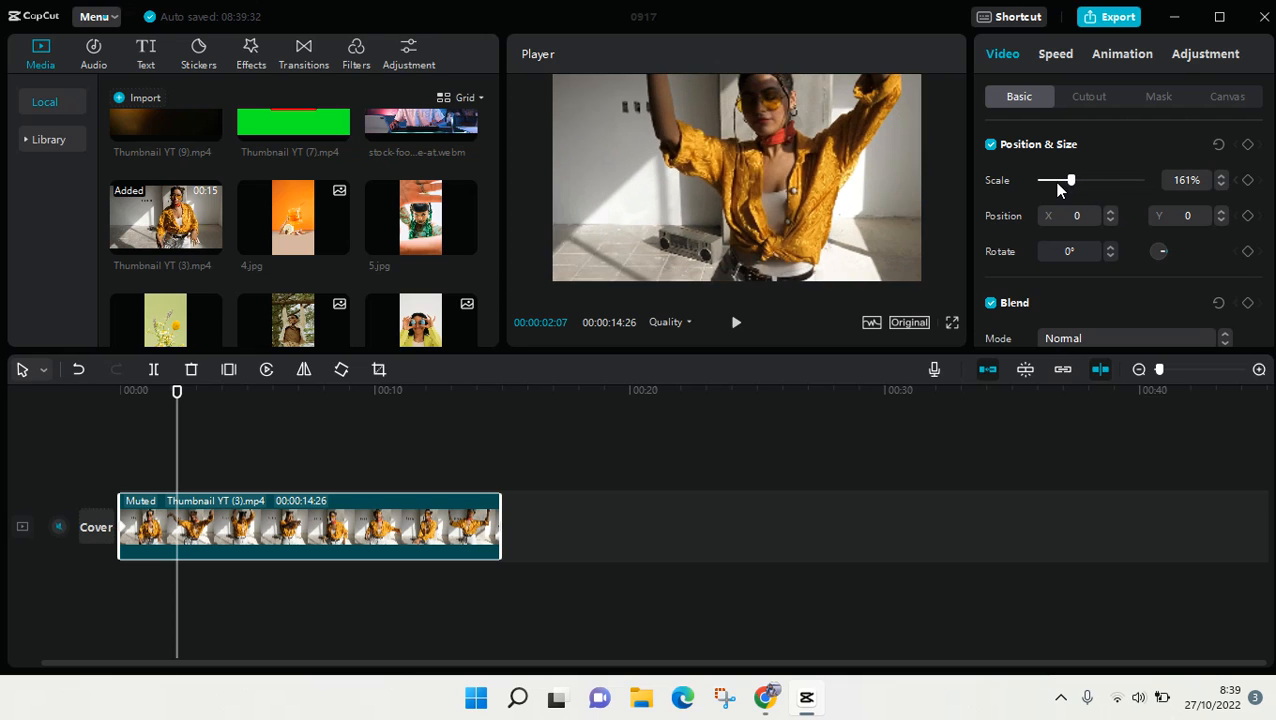
pyautogui.moveTo(1072, 180); pyautogui.dragTo(1052, 180)
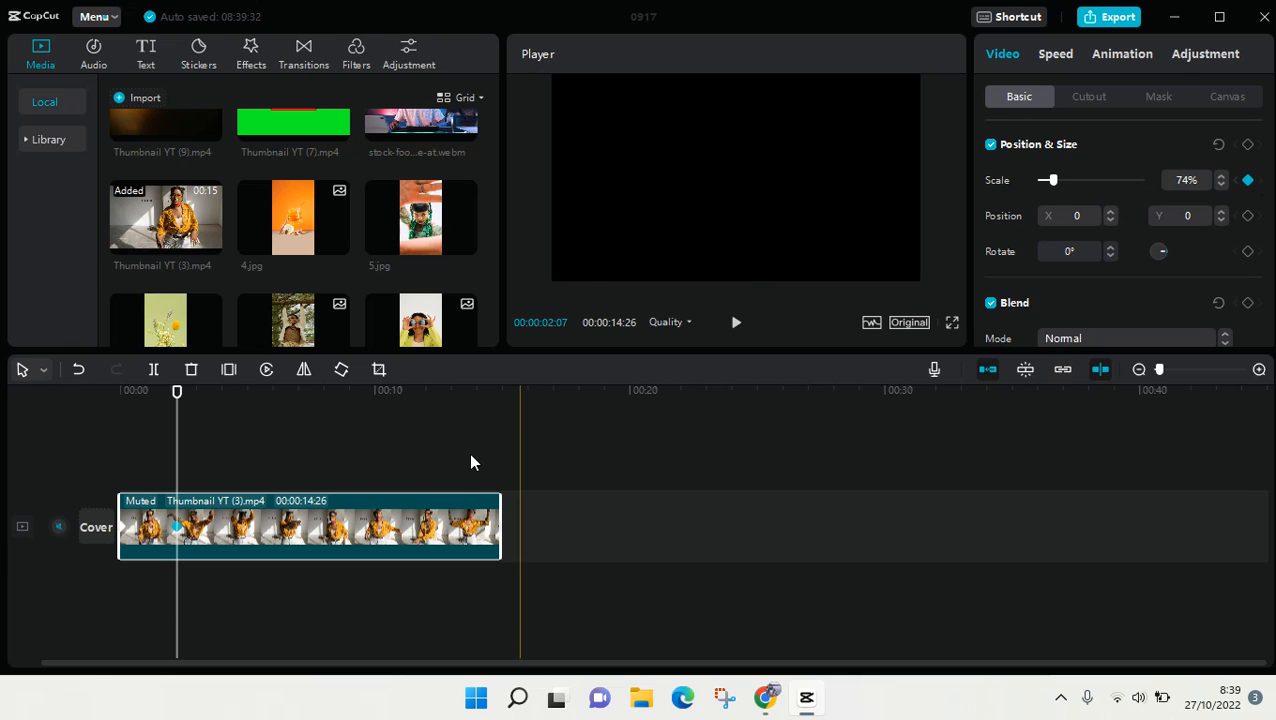
# Step: Check the scale at a later moment, then return playback to the clip's start at 100%
pyautogui.click(736, 322)
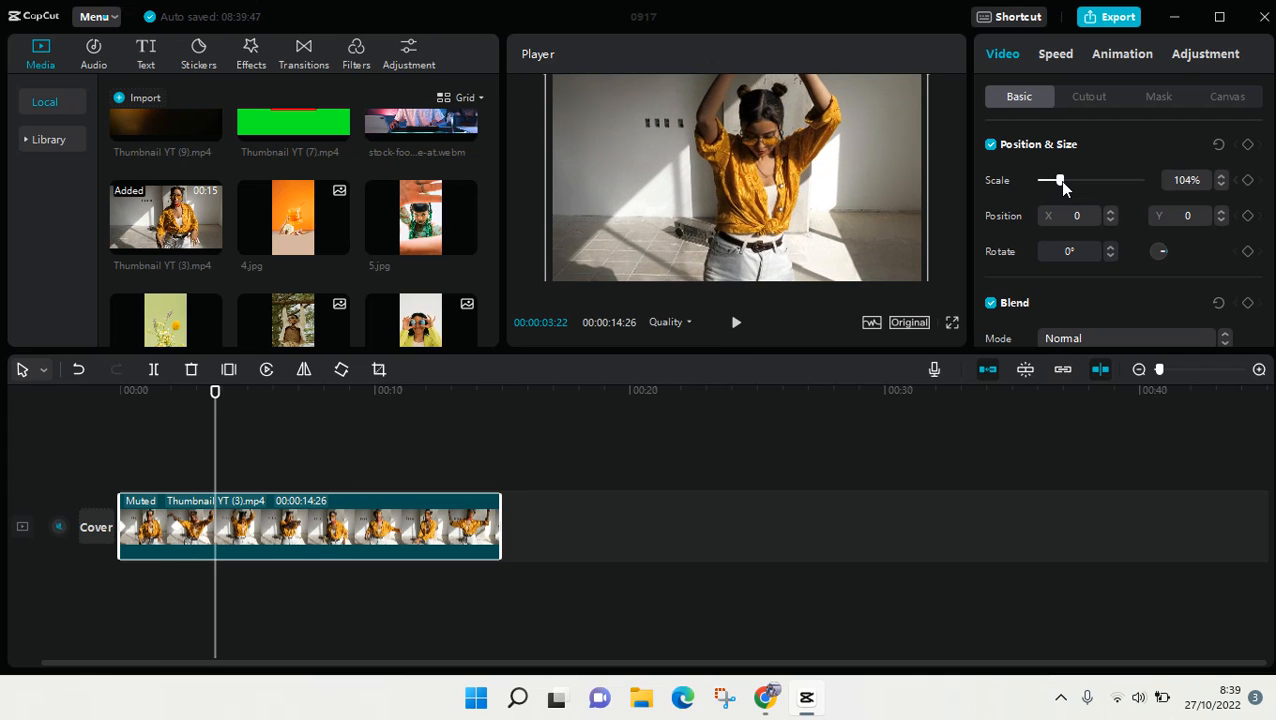
pyautogui.click(1248, 180)
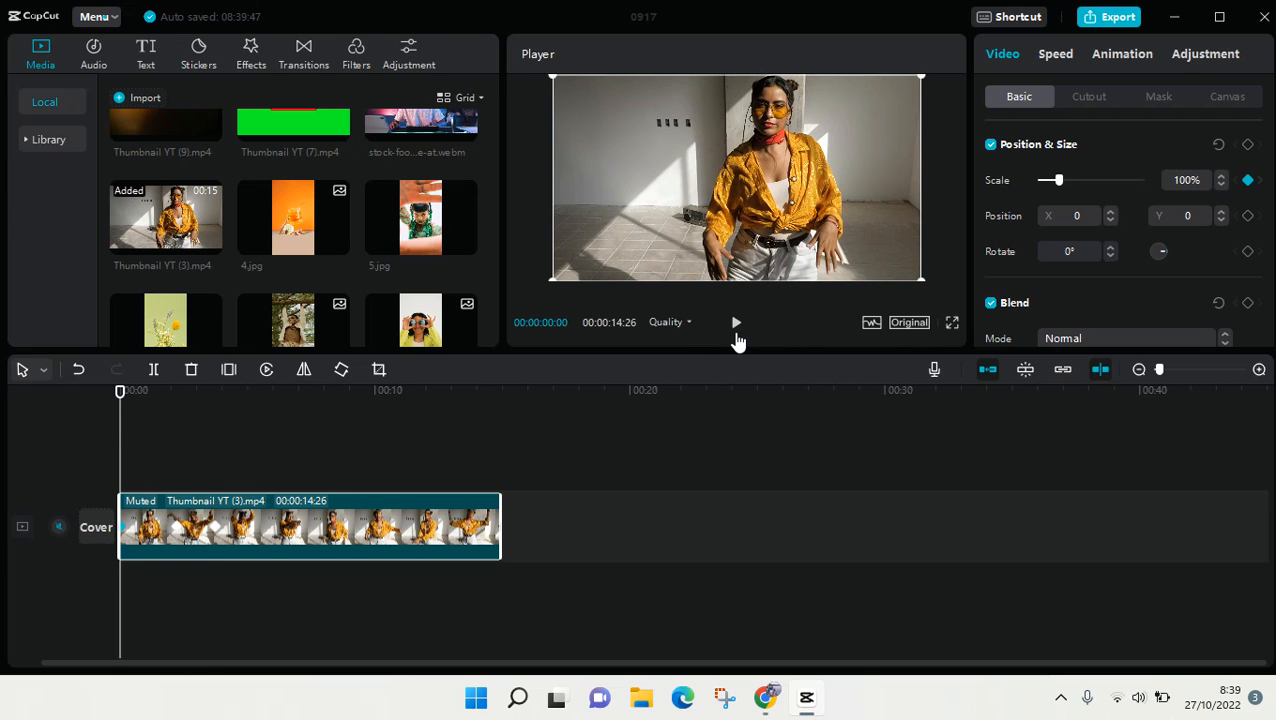
pyautogui.click(736, 322)
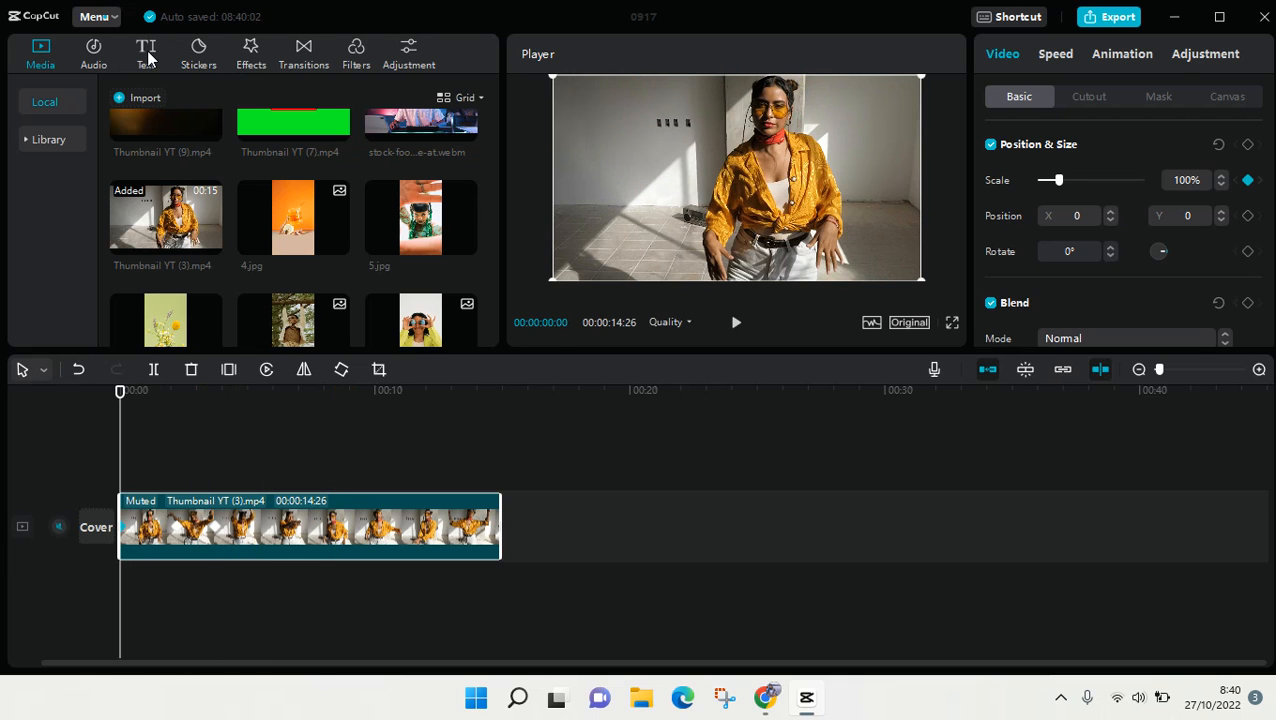
pyautogui.click(144, 52)
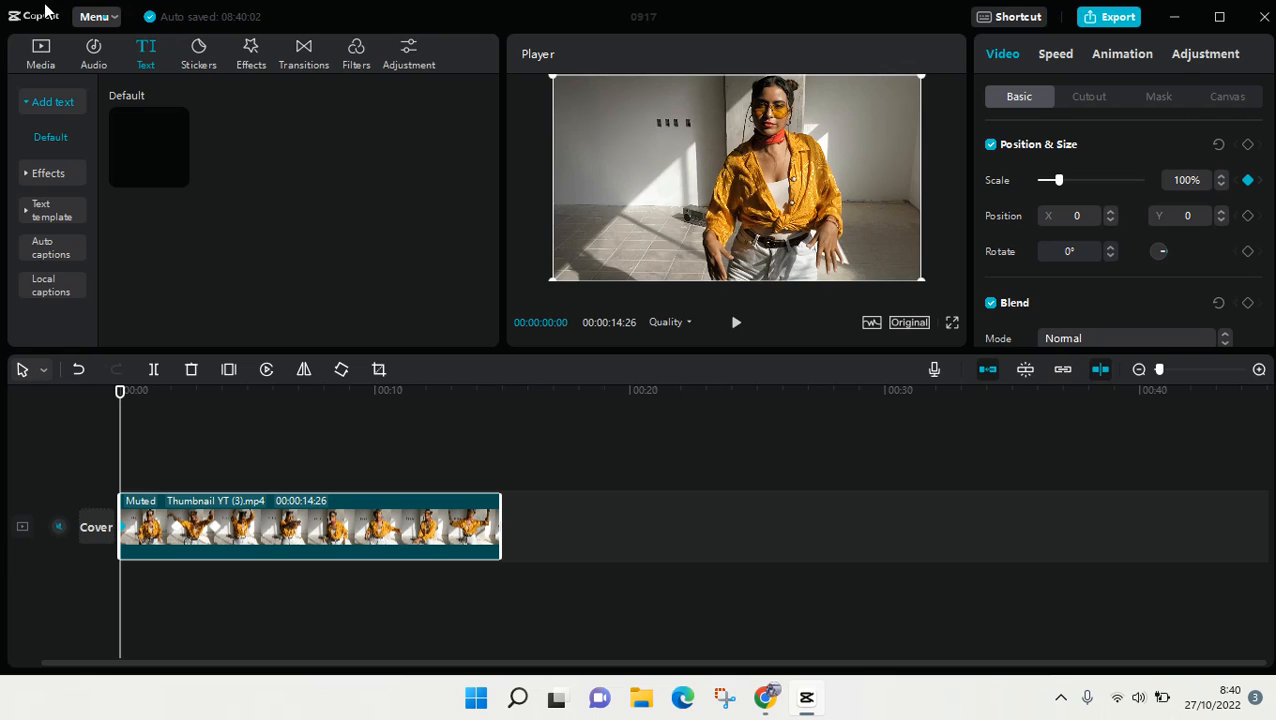
pyautogui.click(40, 52)
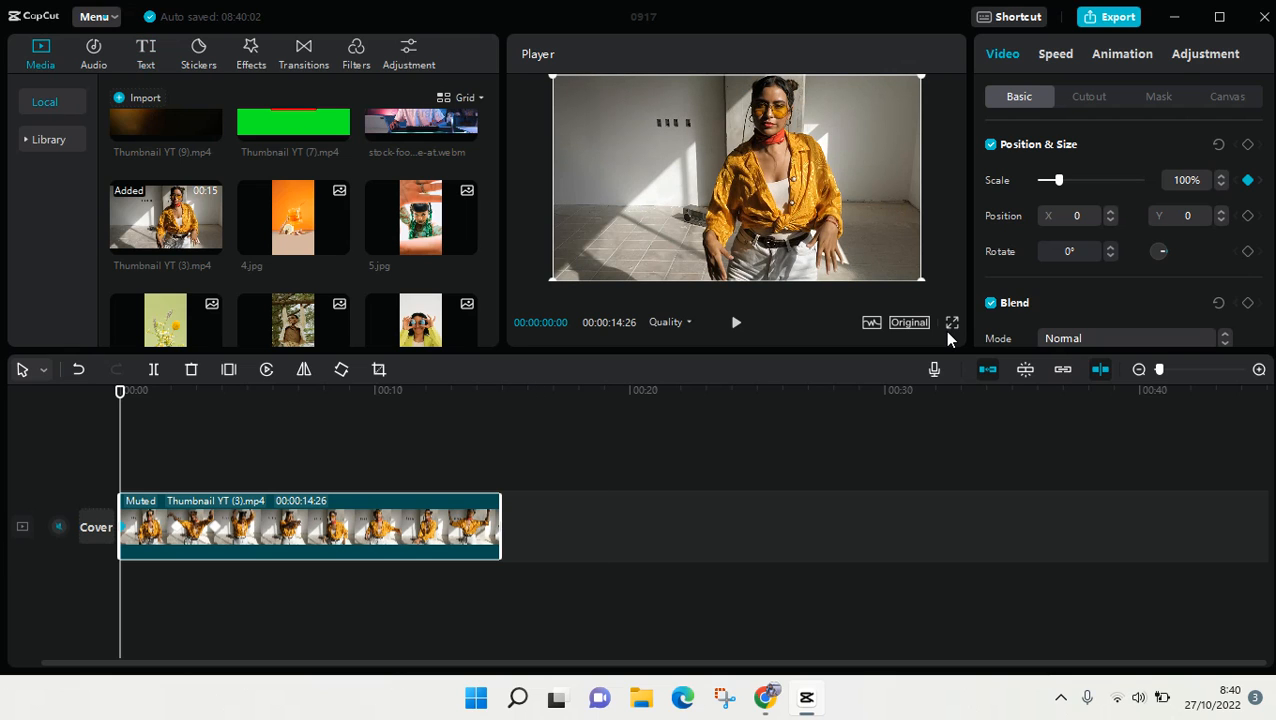
pyautogui.moveTo(1140, 248)
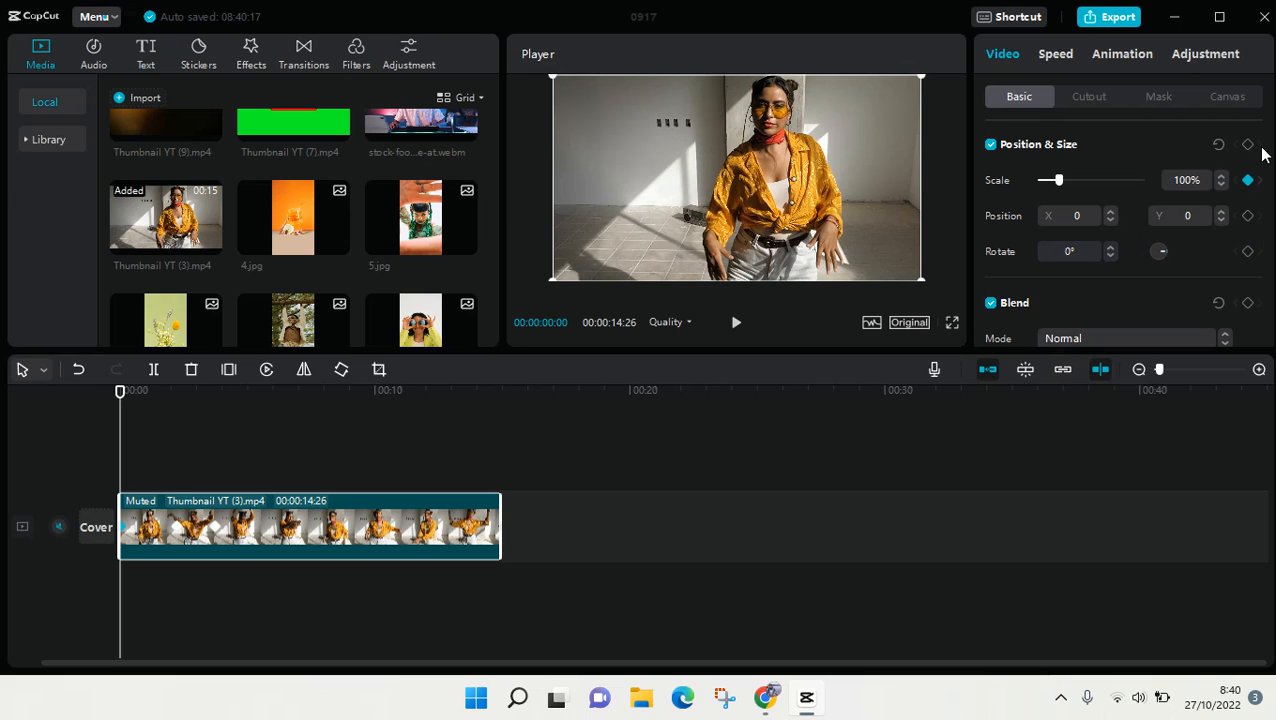
pyautogui.moveTo(1238, 268)
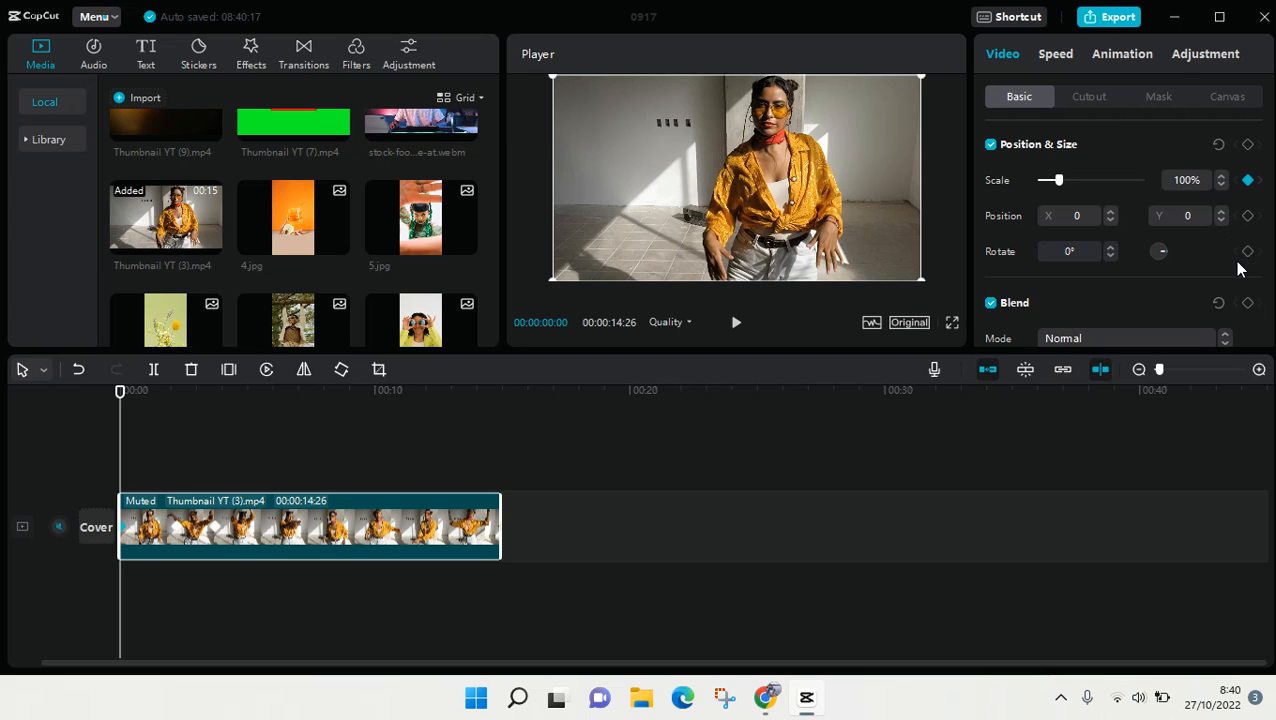
pyautogui.moveTo(1230, 278)
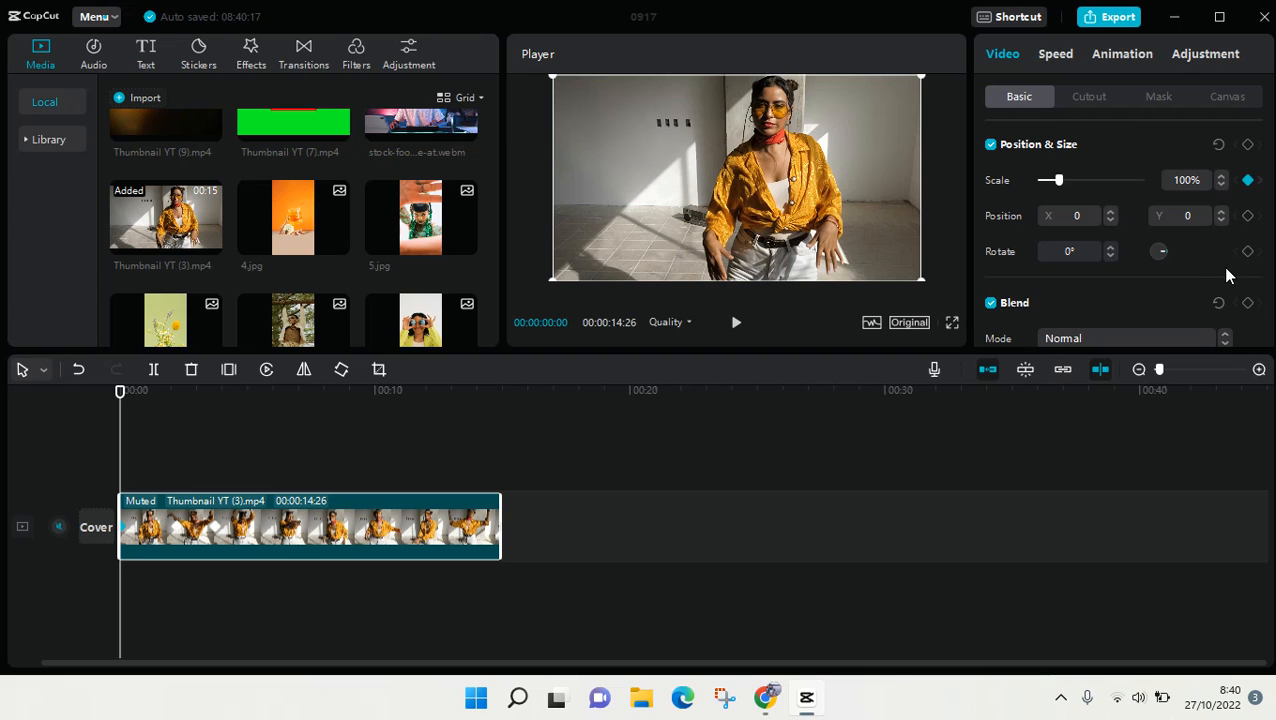